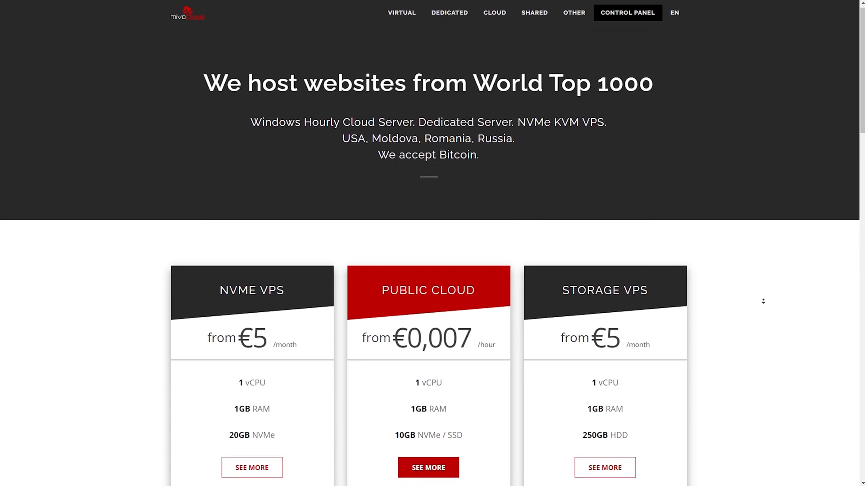
# Focus the xterm and enter 'sudo apt install ./binance-amd64-linux.deb' after the wget download.
pyautogui.scroll(-3)
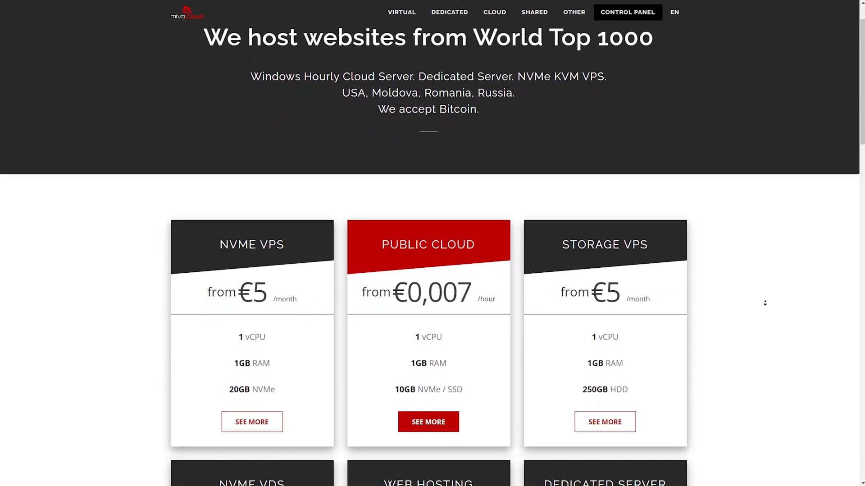
pyautogui.scroll(-3)
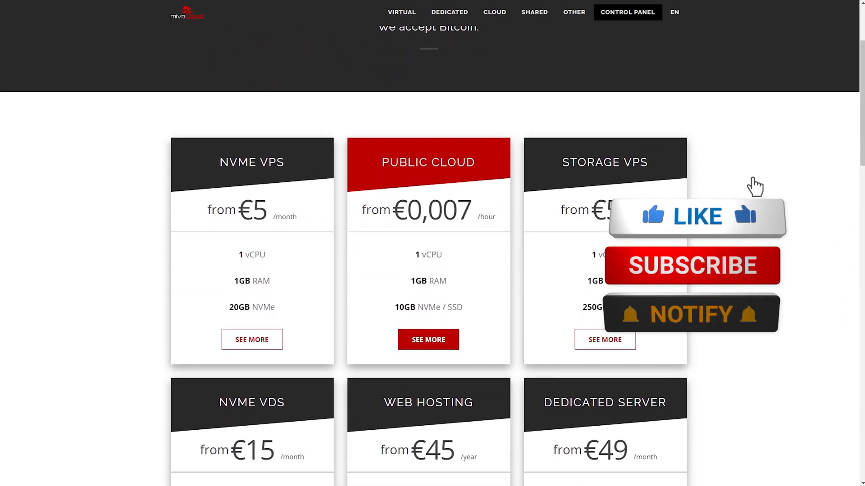
pyautogui.click(697, 216)
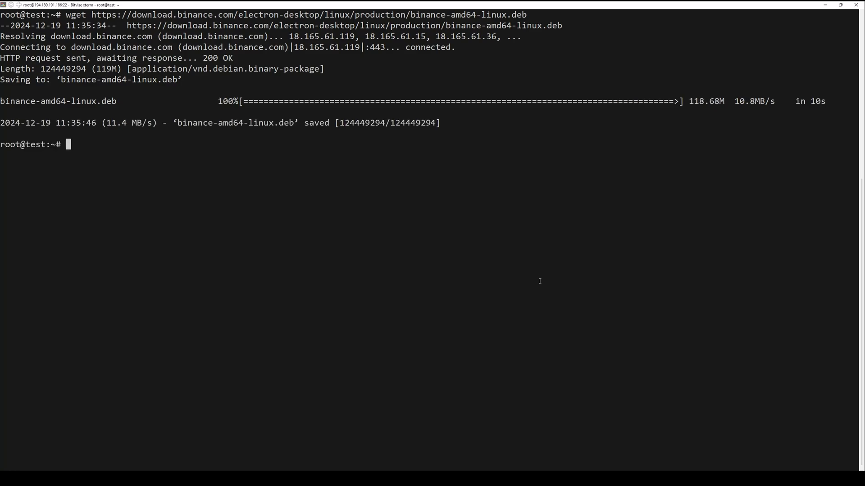
pyautogui.write('sudo apt install ./binance-amd64-linux.deb')
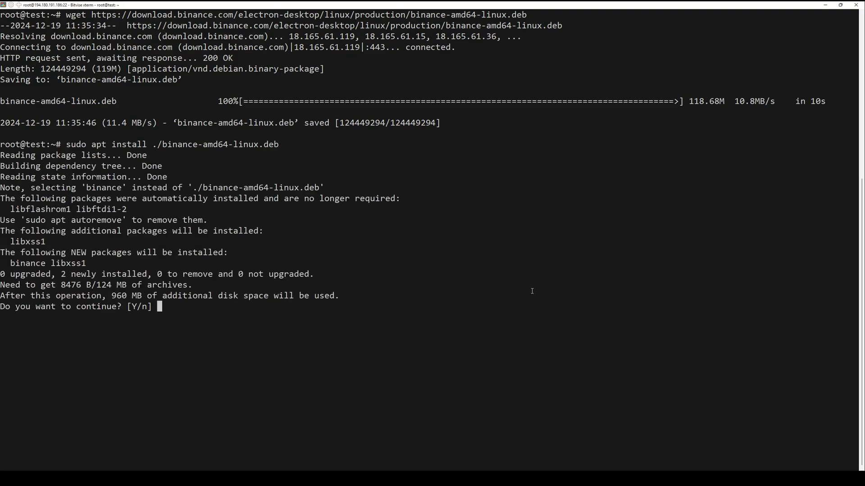
# Confirm the apt prompt with 'y' so Binance 1.54.5 and libxss1 install.
pyautogui.write('y')
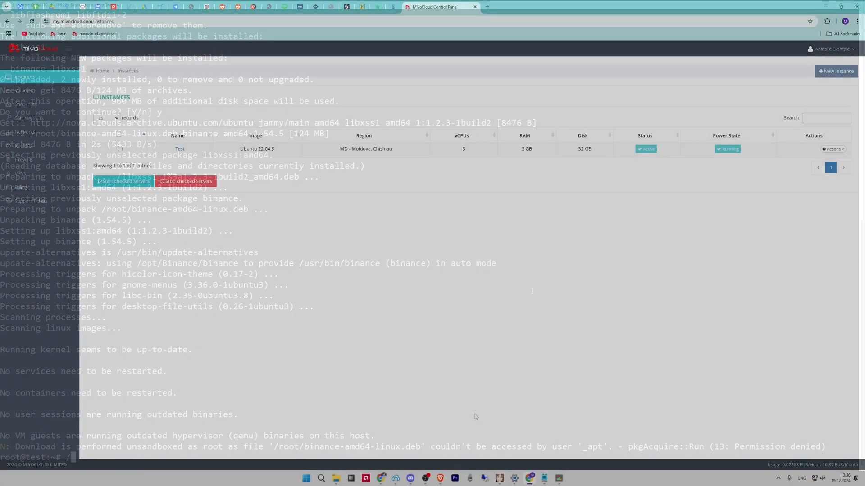
# From the Test server's Actions menu, launch its Console to open noVNC.
pyautogui.click(833, 148)
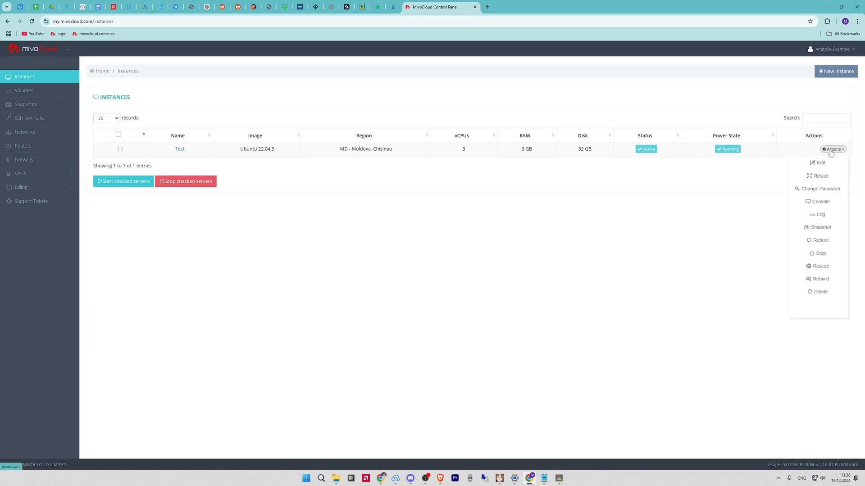
pyautogui.click(819, 201)
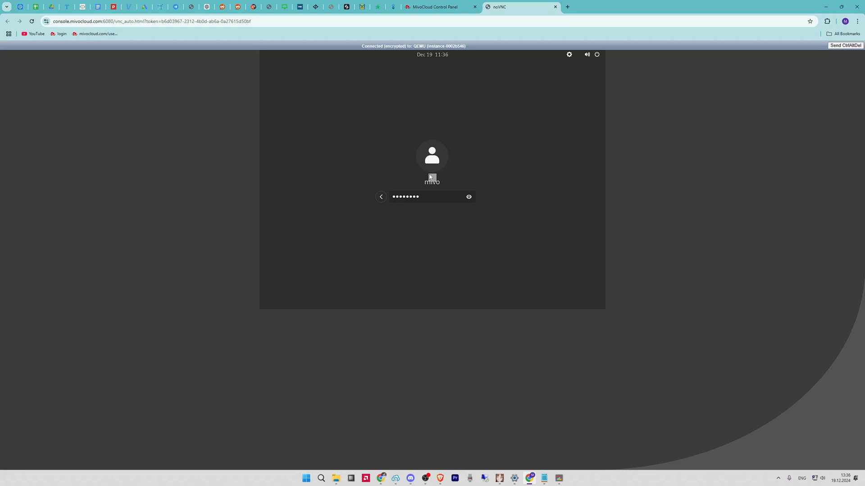
pyautogui.moveTo(510, 177)
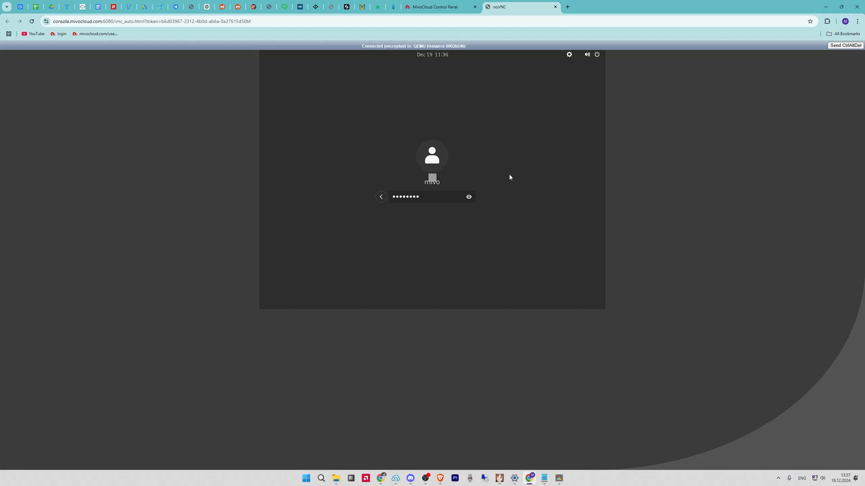